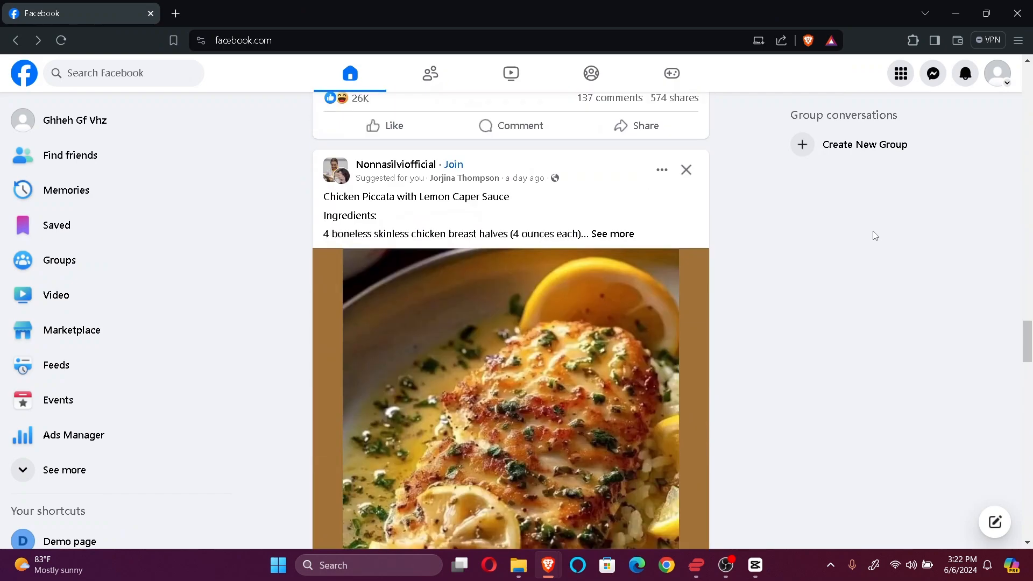
Reach the Settings & privacy page from the account menu under the profile avatar
{"action": "scroll", "scroll_direction": "down", "scroll_amount": 3}
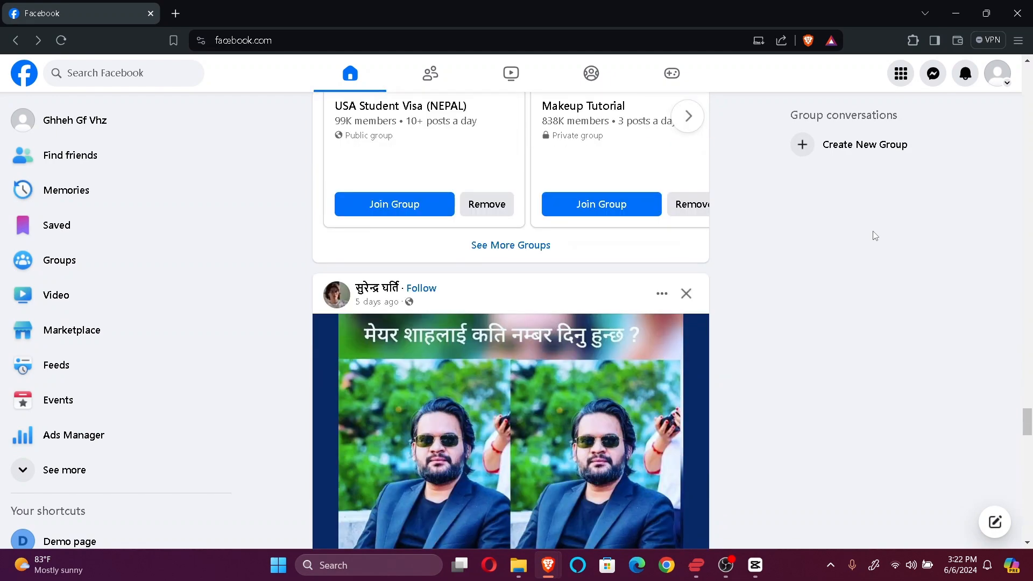
{"action": "scroll", "scroll_direction": "down", "scroll_amount": 3}
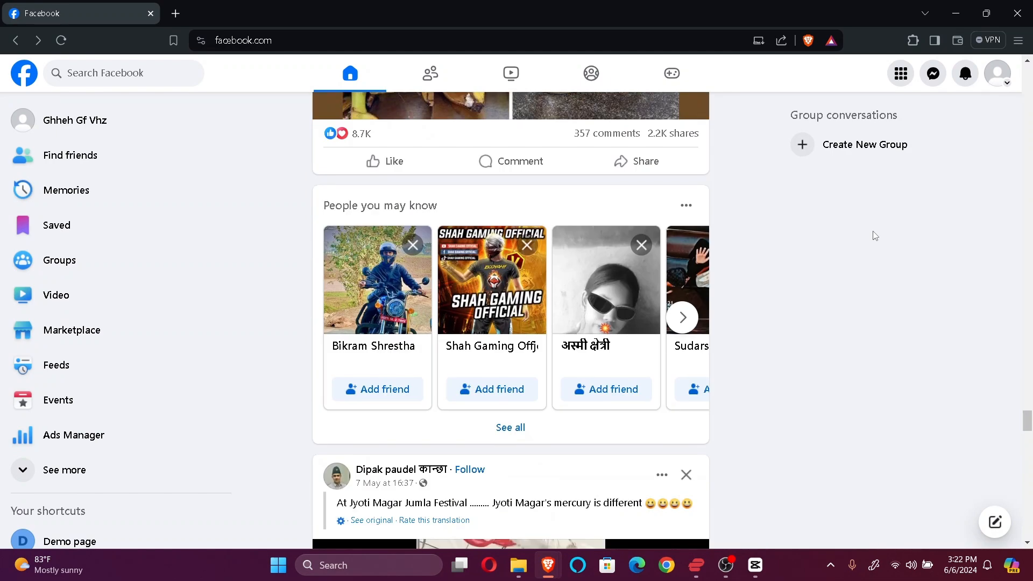
{"action": "scroll", "scroll_direction": "down", "scroll_amount": 3}
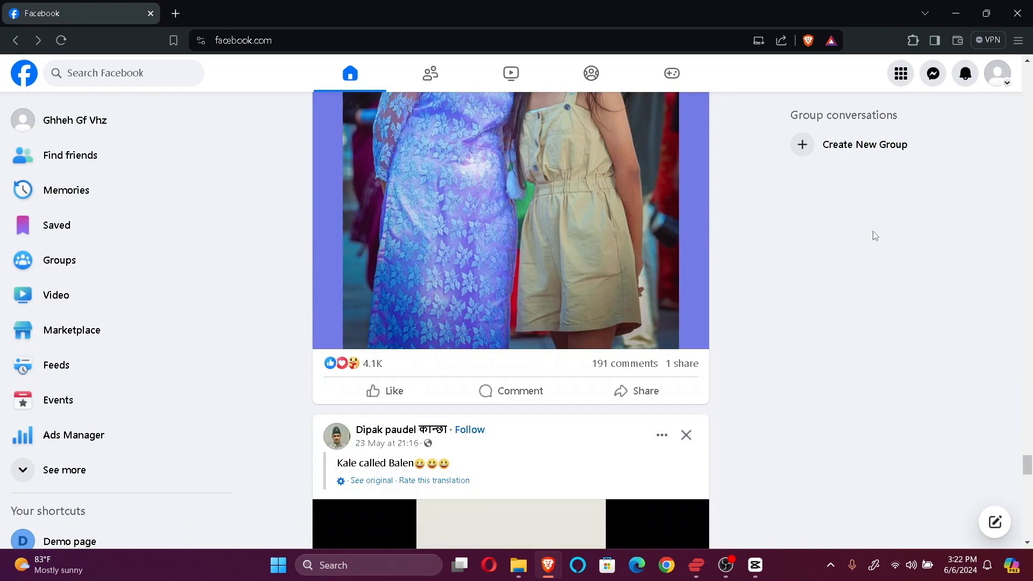
{"action": "scroll", "scroll_direction": "down", "scroll_amount": 3}
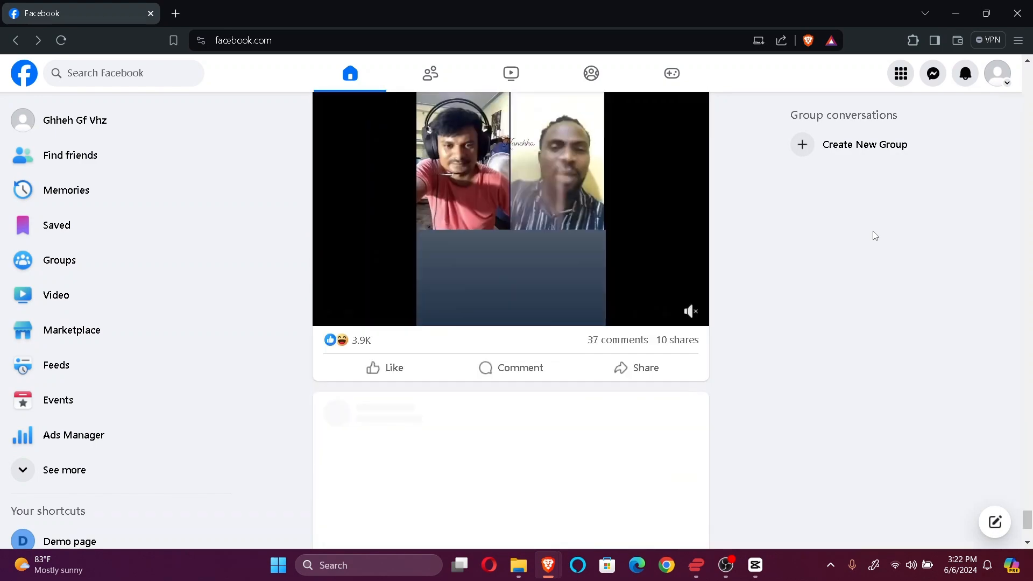
{"action": "scroll", "scroll_direction": "down", "scroll_amount": 3}
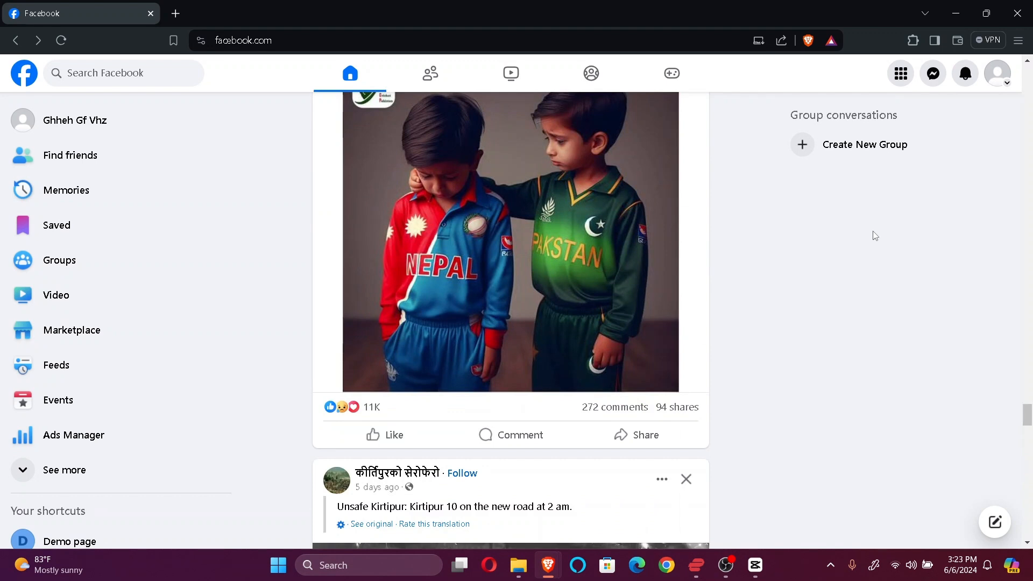
{"action": "left_click", "coordinate": [997, 73]}
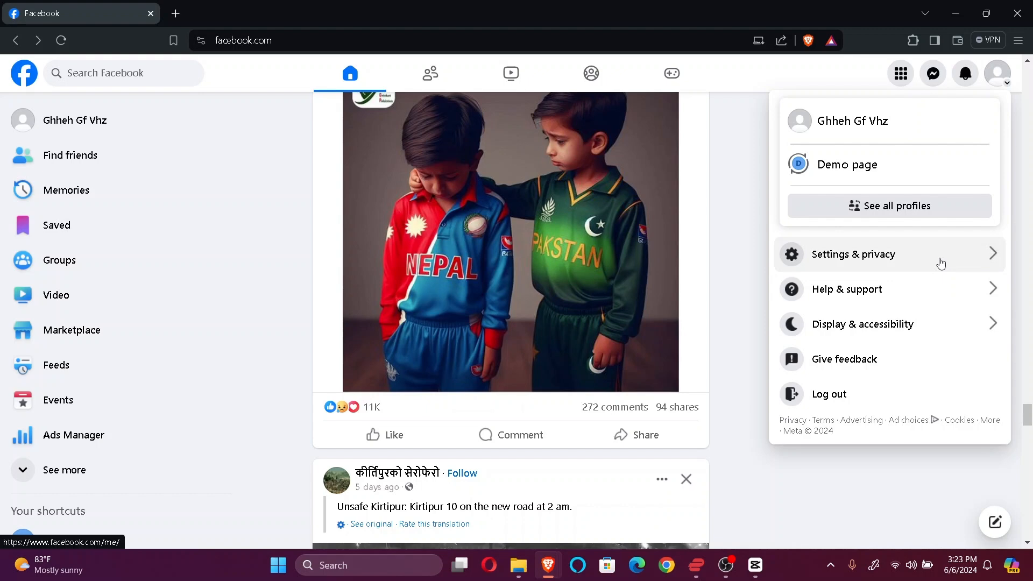
{"action": "left_click", "coordinate": [853, 254]}
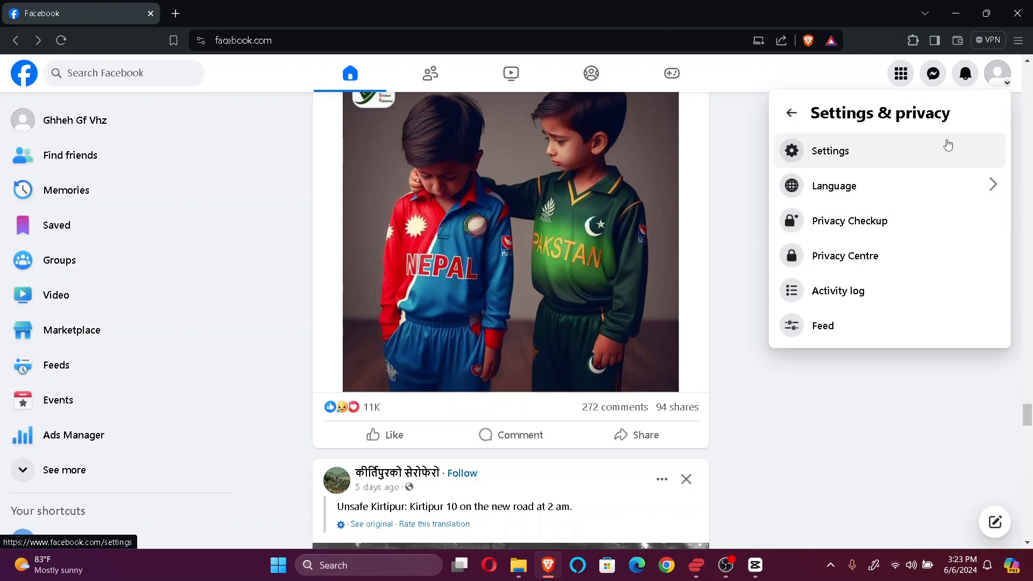
{"action": "left_click", "coordinate": [830, 150]}
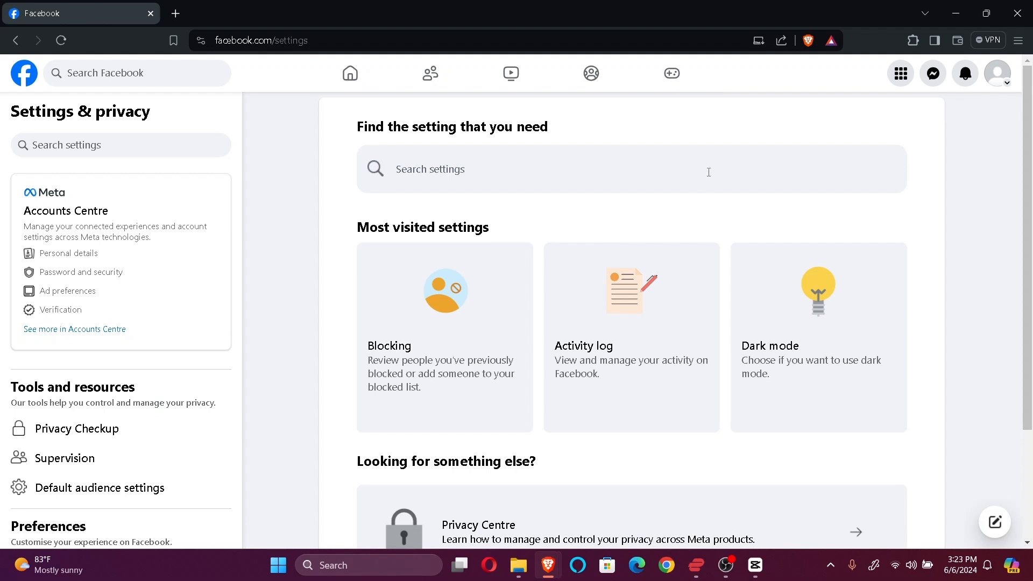
Search settings for 'user' and open the Username result in Accounts Centre
{"action": "type", "text": "username"}
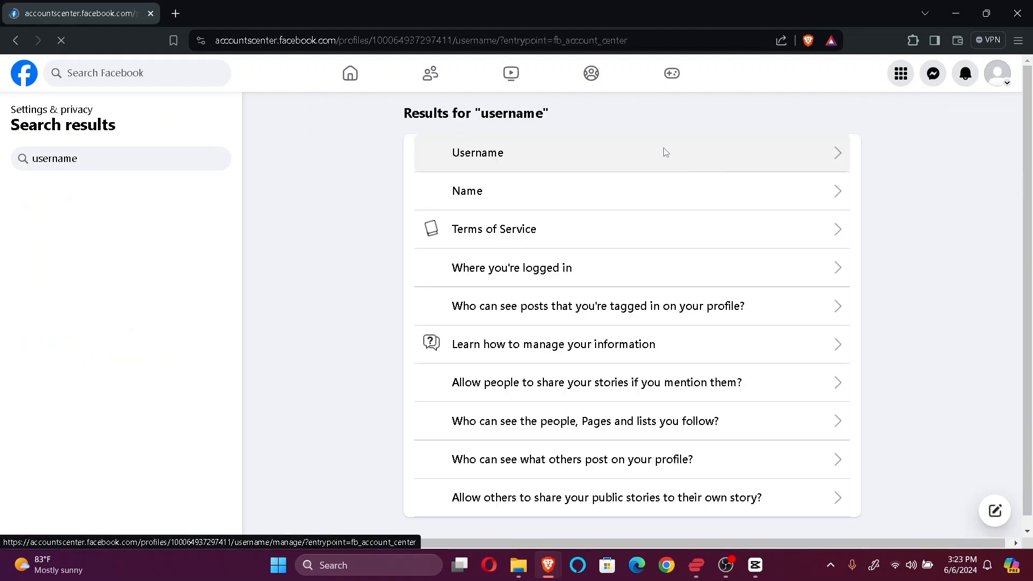
{"action": "left_click", "coordinate": [478, 153]}
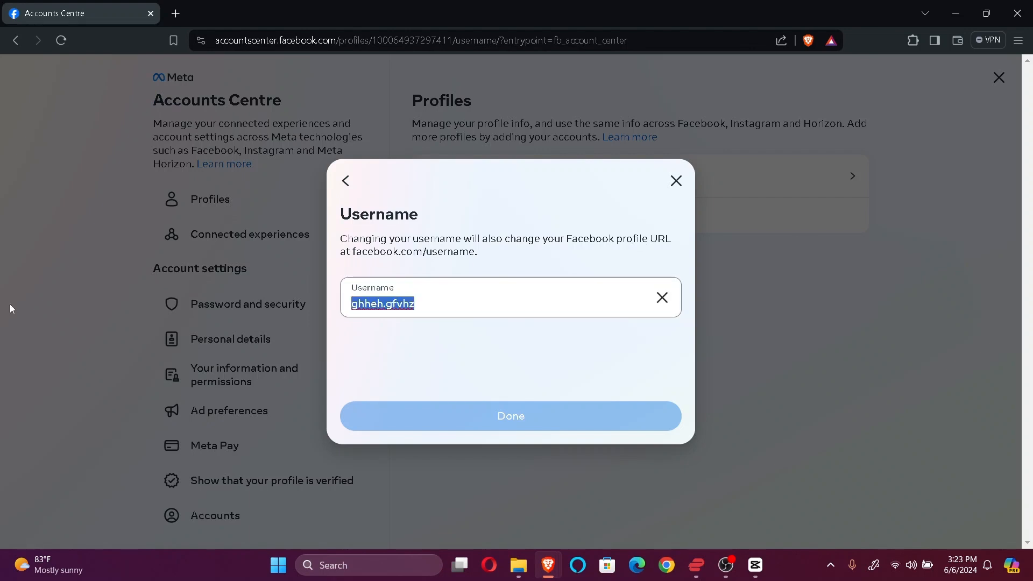
Submit 'sfasfsfasfas' as the new username, see it refused as unavailable, and close the dialog
{"action": "type", "text": "sfasfsfasfas"}
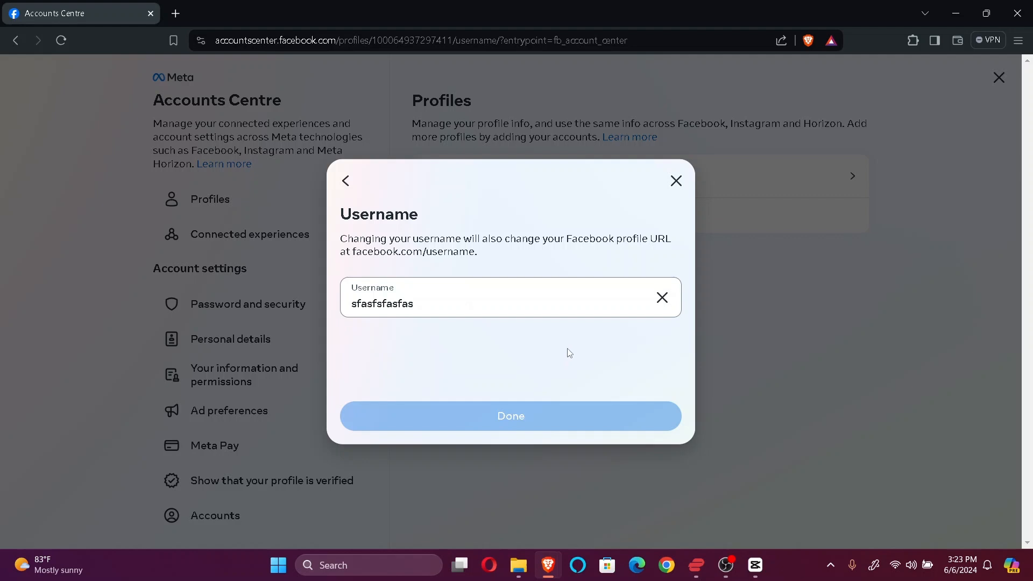
{"action": "left_click", "coordinate": [510, 416]}
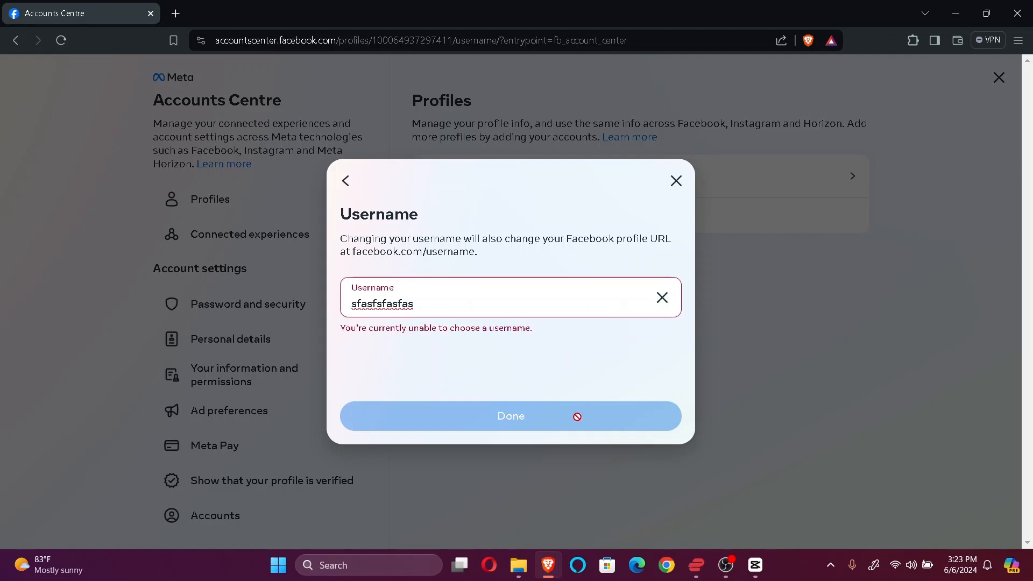
{"action": "left_click", "coordinate": [676, 181]}
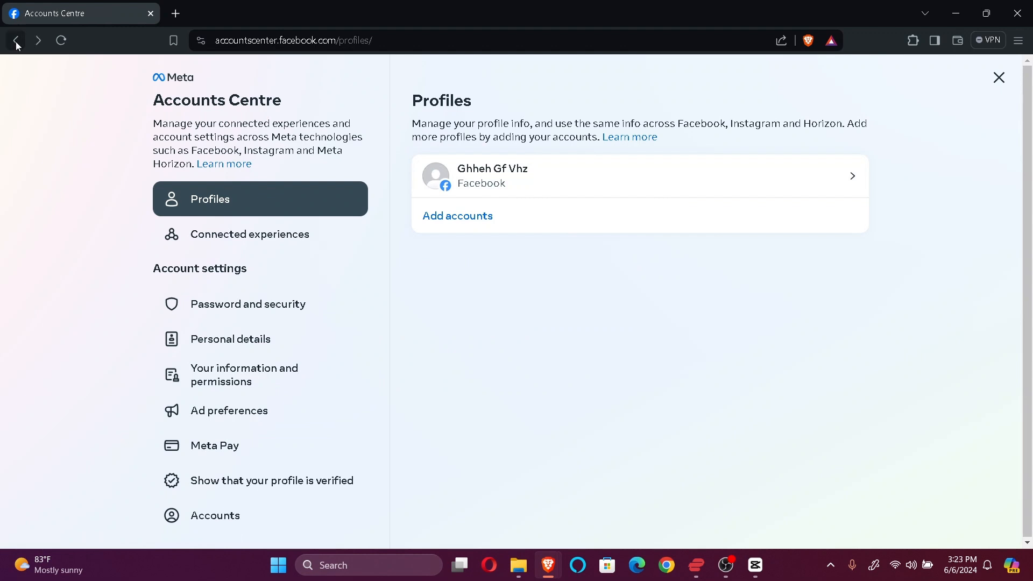
Go back to Settings and return to the Facebook home news feed
{"action": "left_click", "coordinate": [15, 41]}
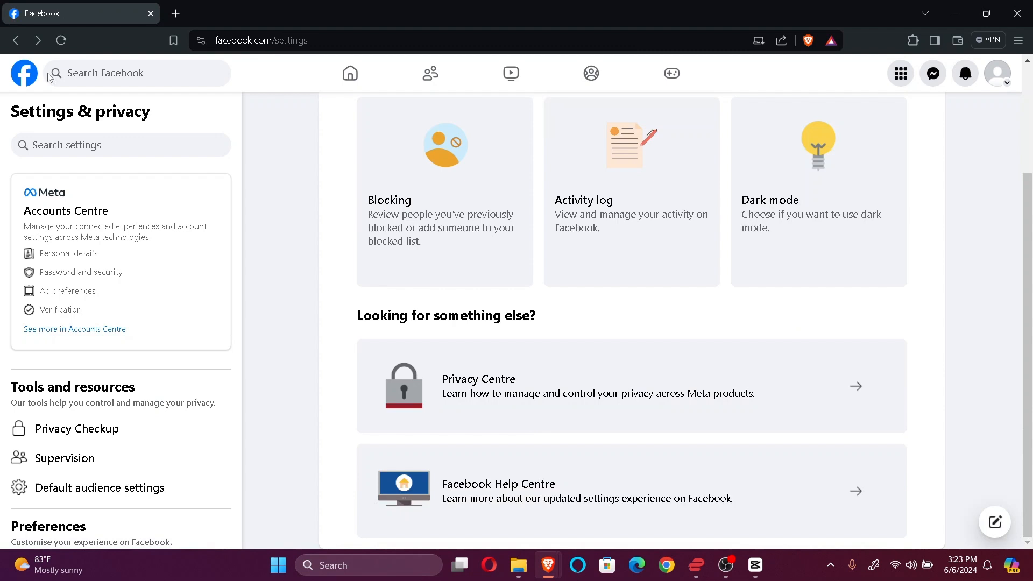
{"action": "left_click", "coordinate": [349, 74]}
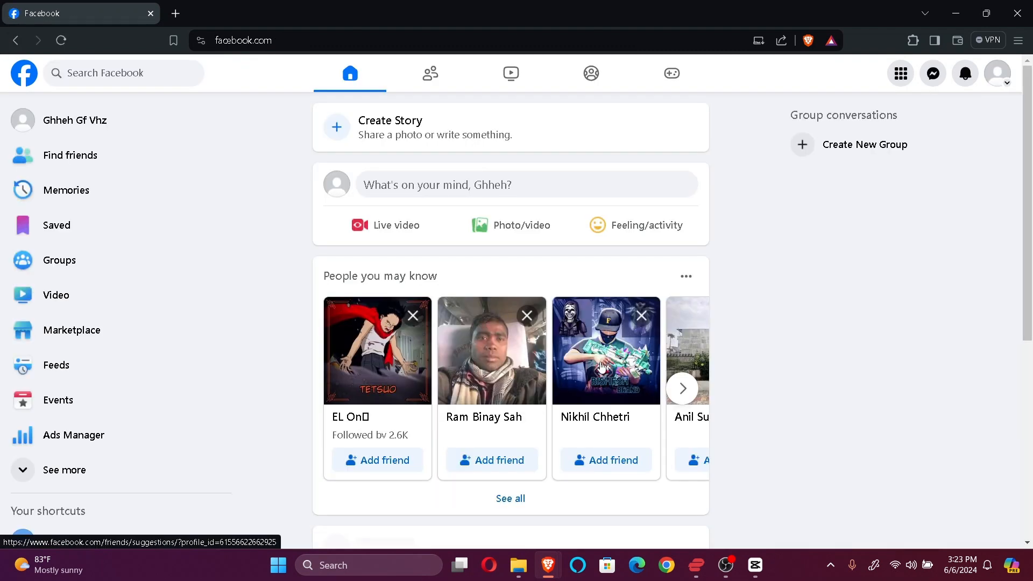
{"action": "scroll", "scroll_direction": "down", "scroll_amount": 3}
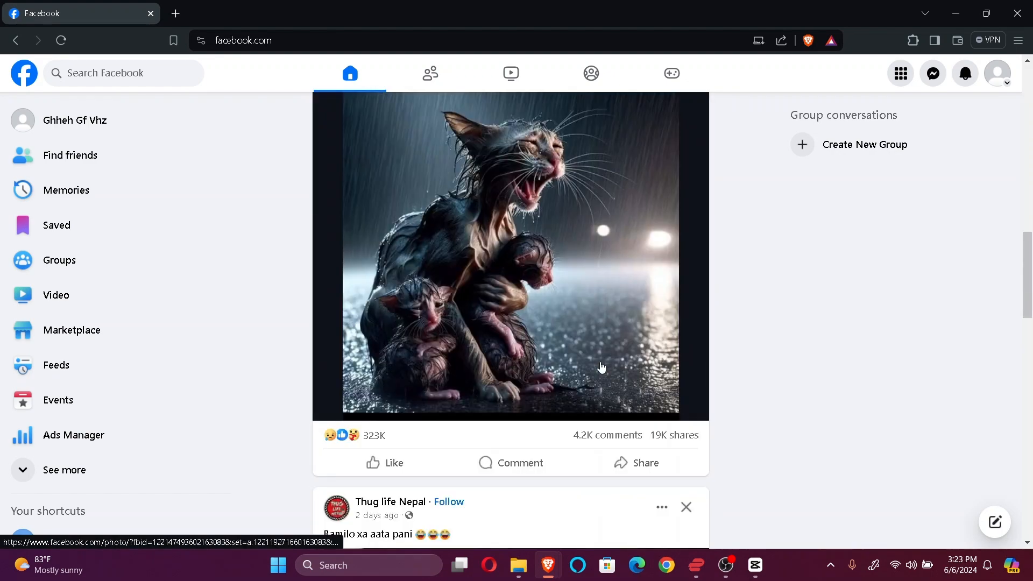
{"action": "scroll", "scroll_direction": "down", "scroll_amount": 3}
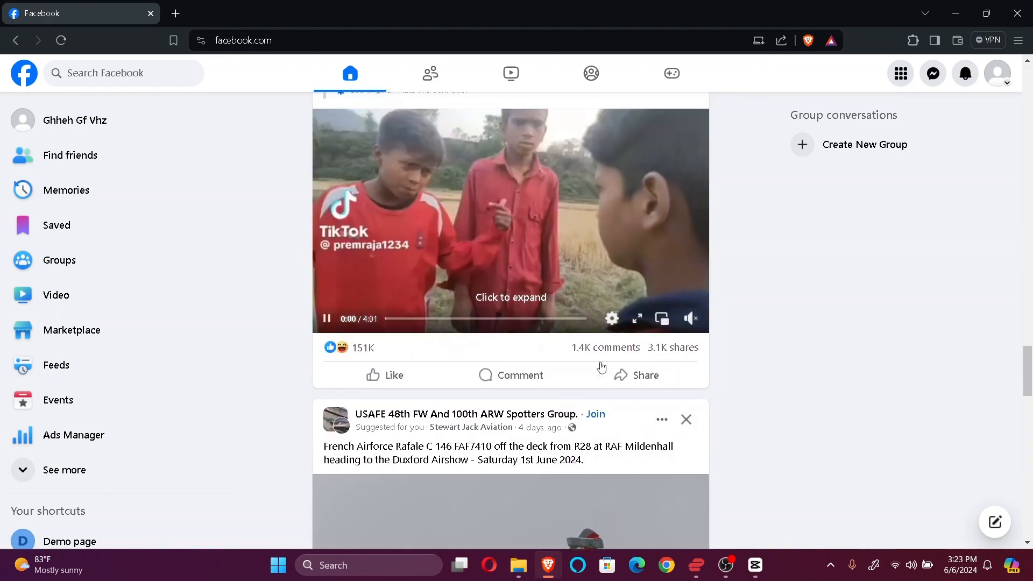
{"action": "scroll", "scroll_direction": "down", "scroll_amount": 3}
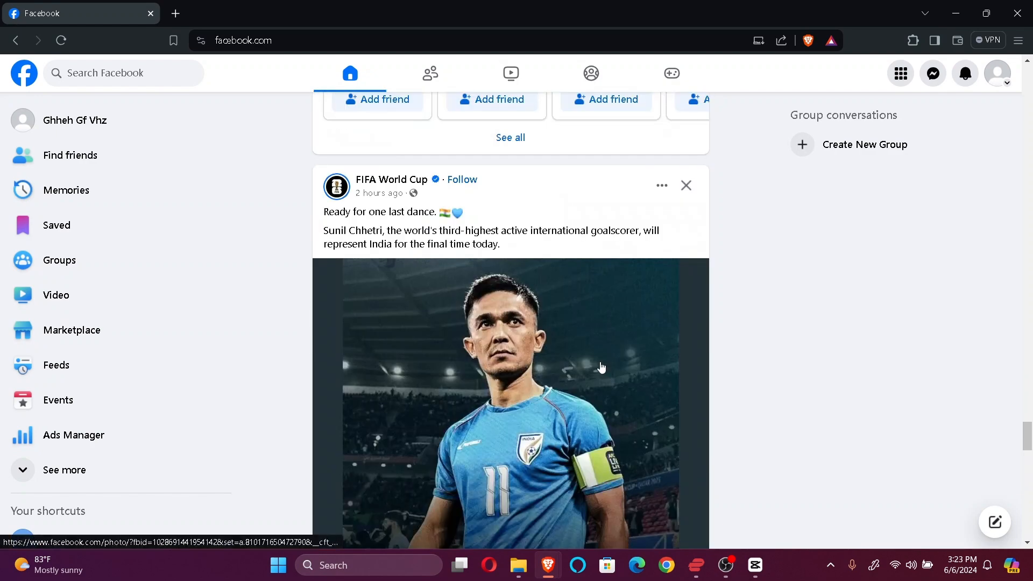
{"action": "scroll", "scroll_direction": "down", "scroll_amount": 3}
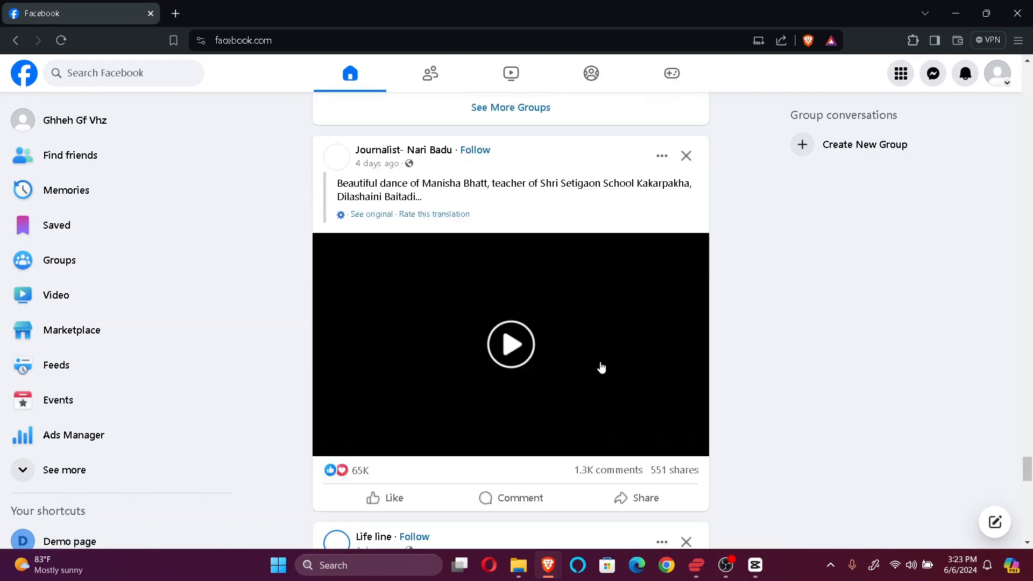